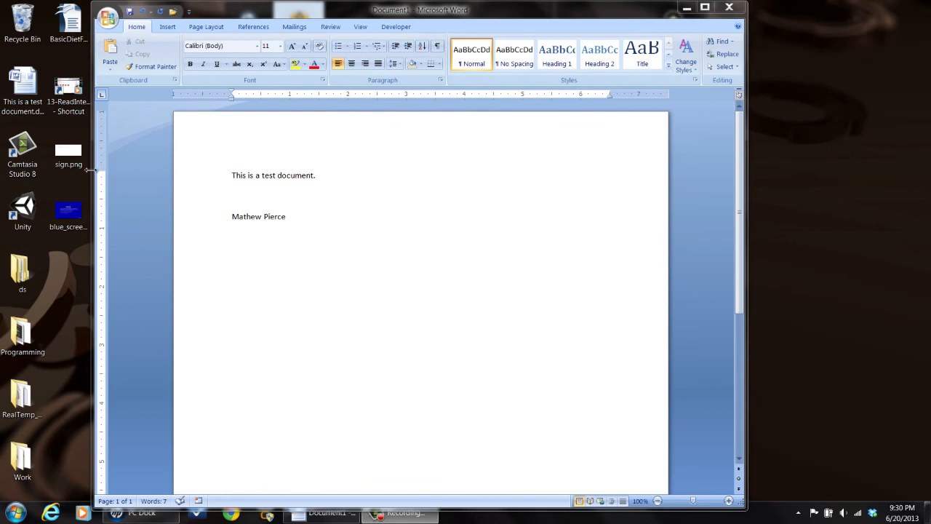
mouse_move(331, 184)
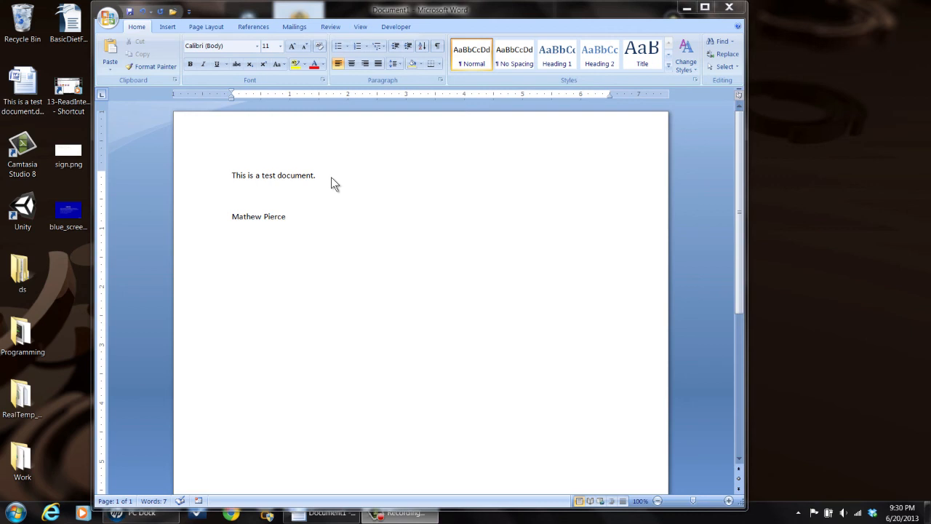
mouse_move(332, 193)
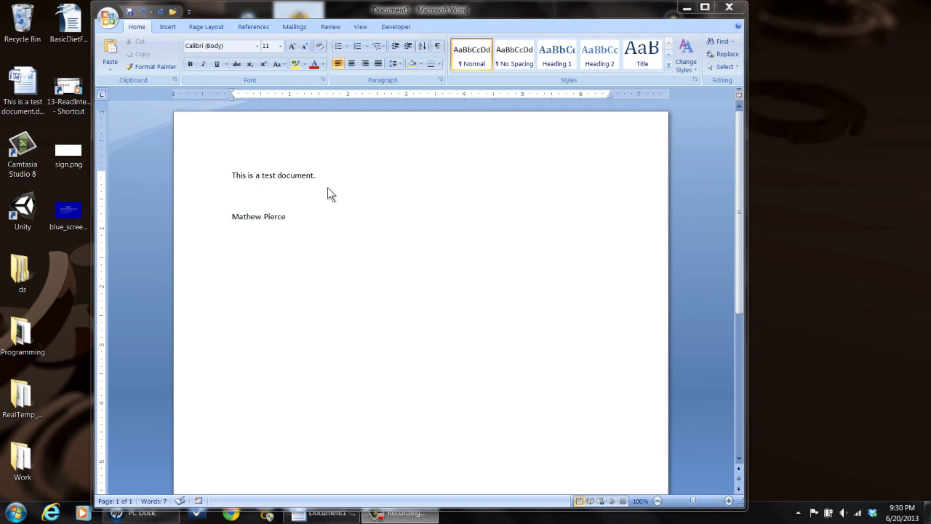
mouse_move(265, 198)
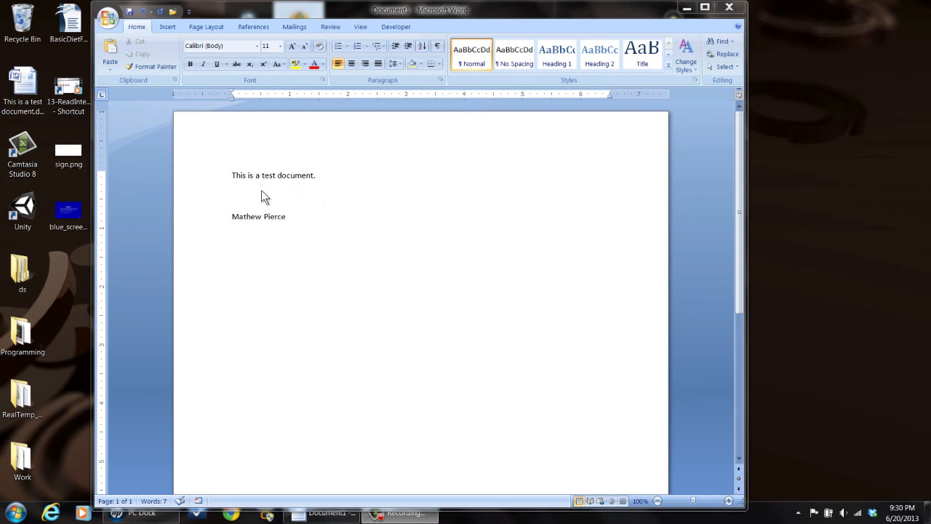
mouse_move(304, 172)
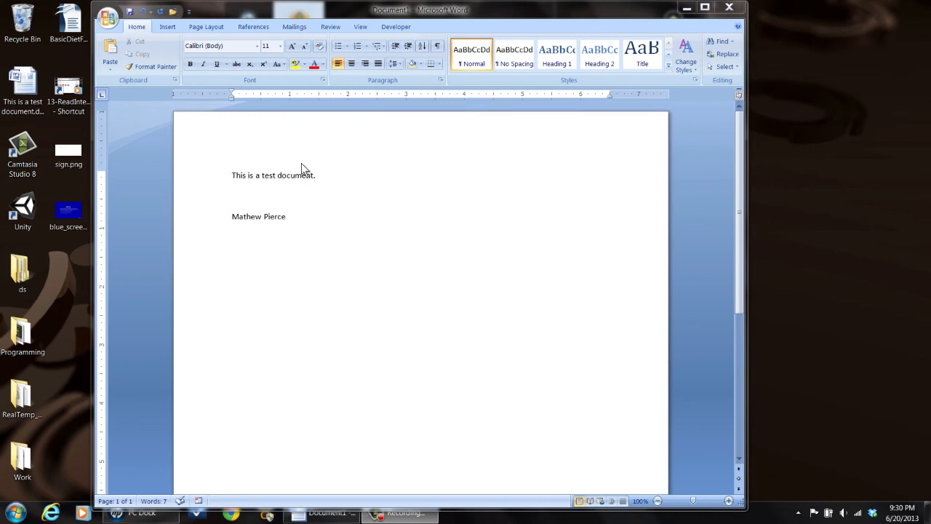
mouse_move(584, 83)
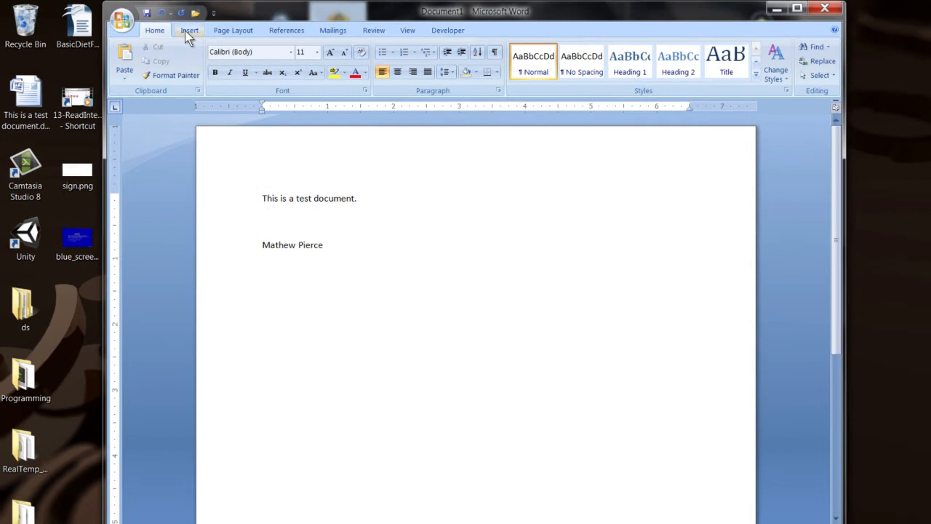
Step: Insert the sign.png handwritten signature picture from the Desktop beneath the typed name
left_click(190, 29)
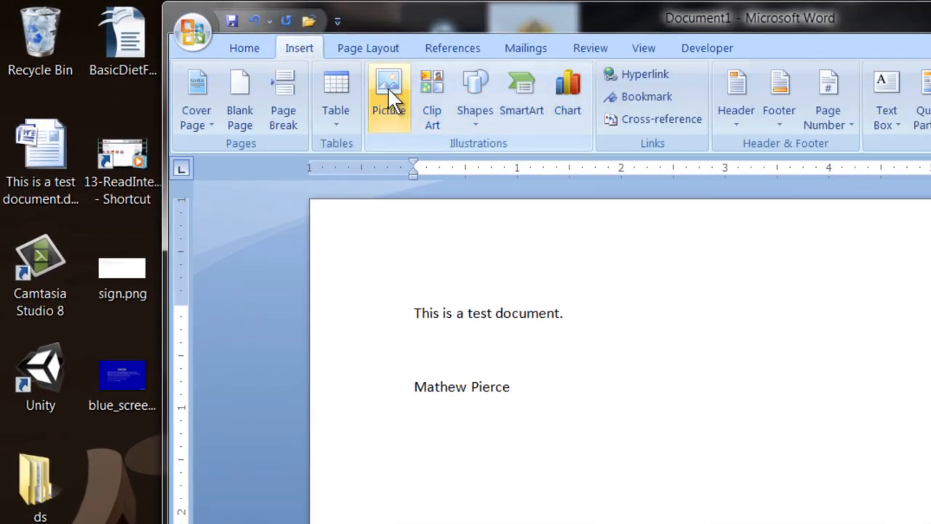
mouse_move(388, 95)
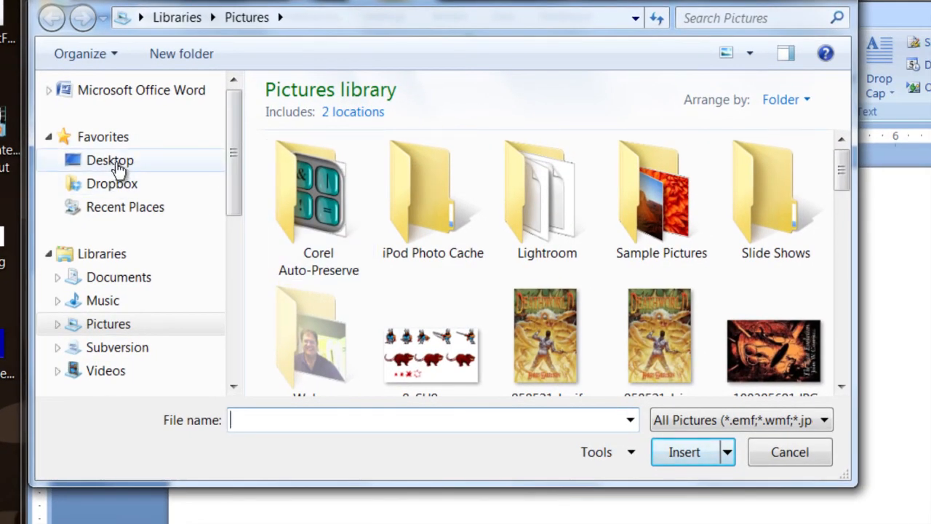
left_click(111, 159)
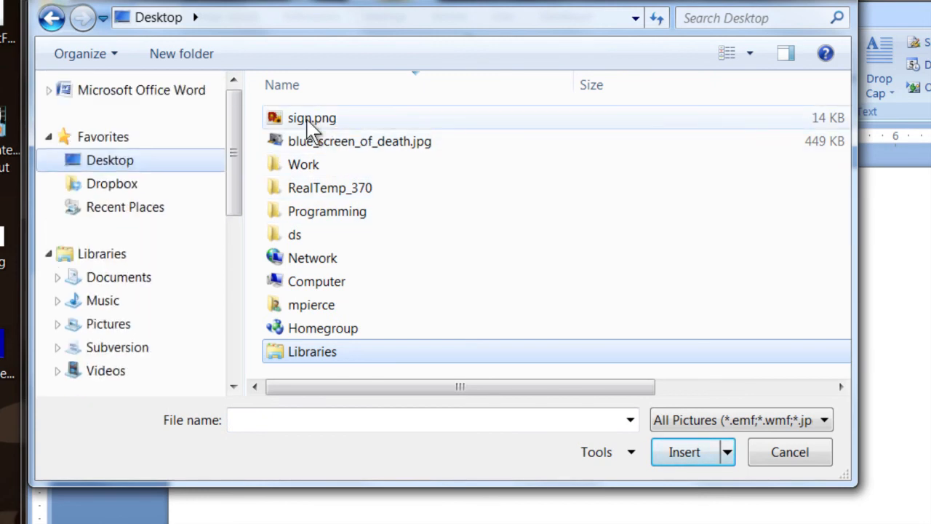
left_click(311, 117)
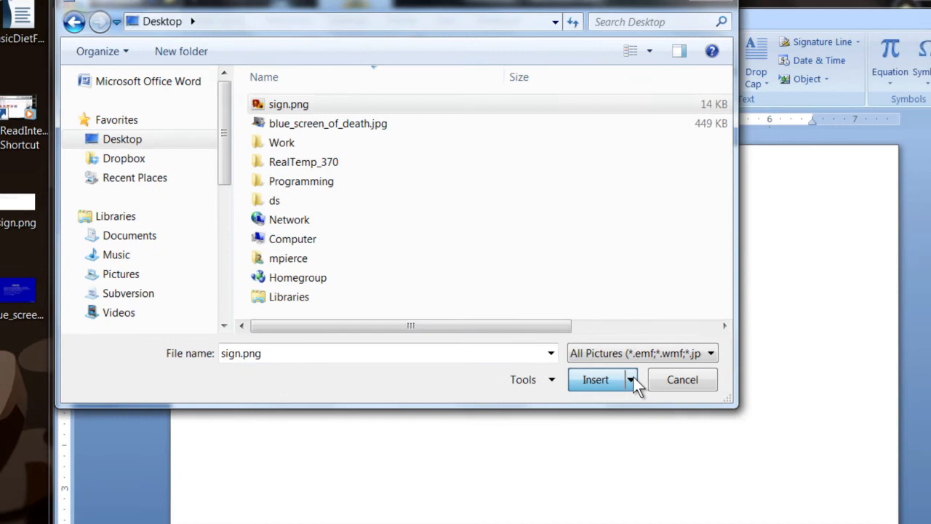
left_click(595, 378)
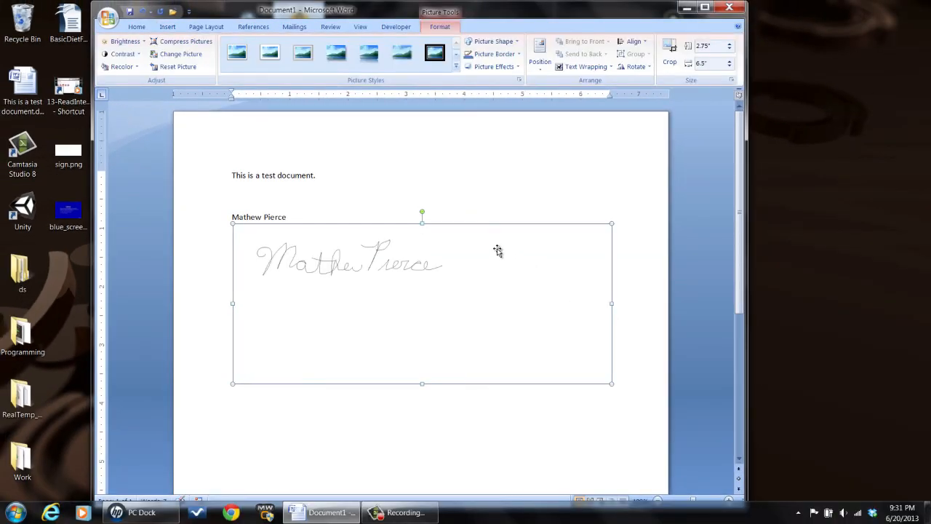
mouse_move(550, 355)
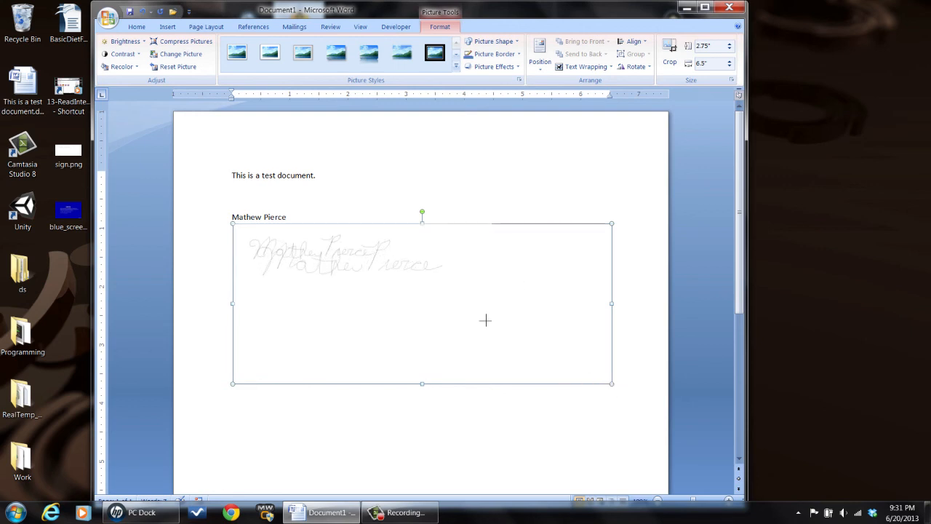
left_click_drag(611, 384, 524, 311)
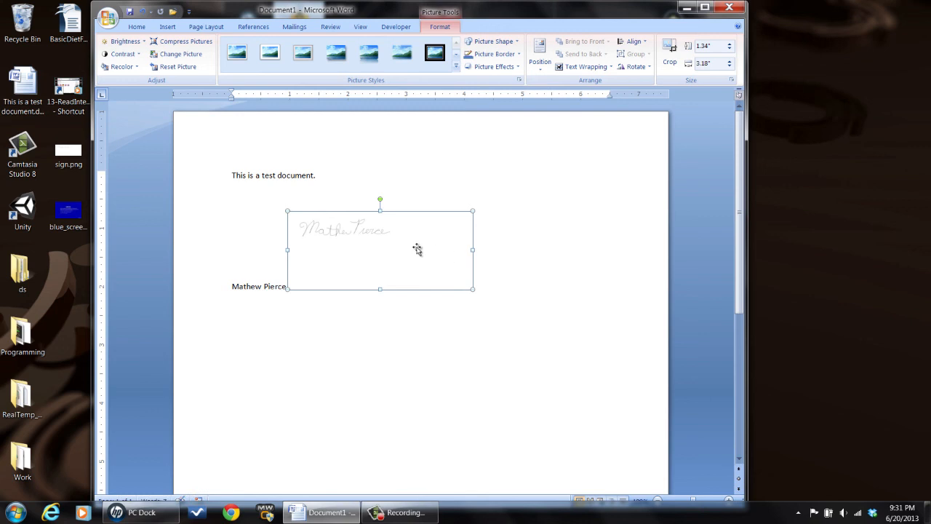
mouse_move(396, 250)
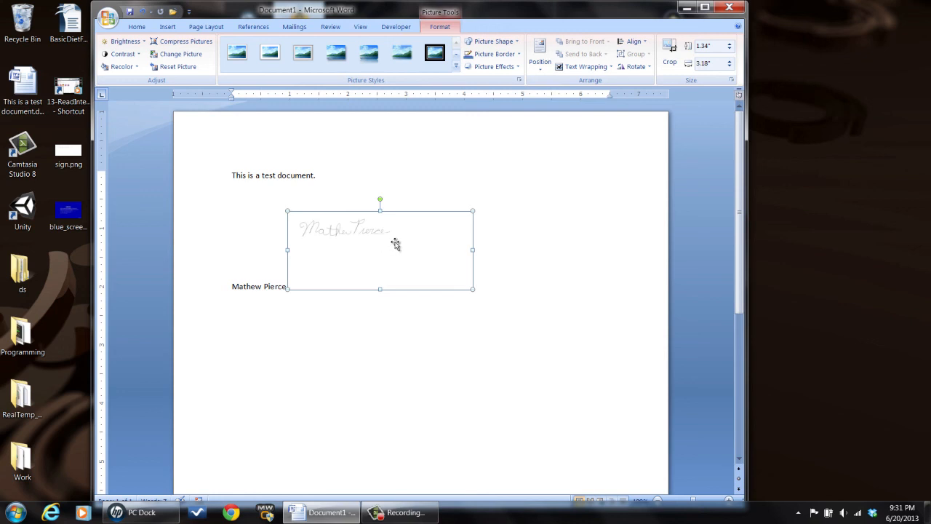
mouse_move(392, 246)
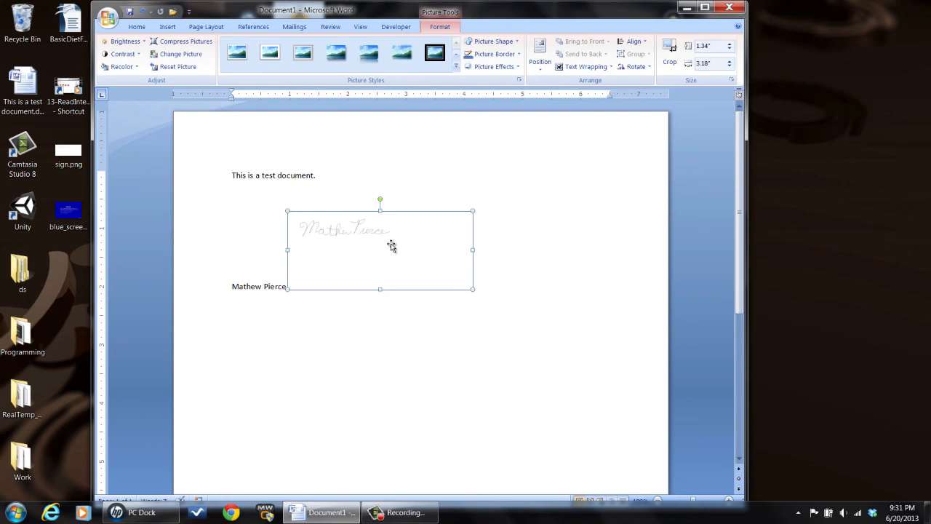
mouse_move(397, 241)
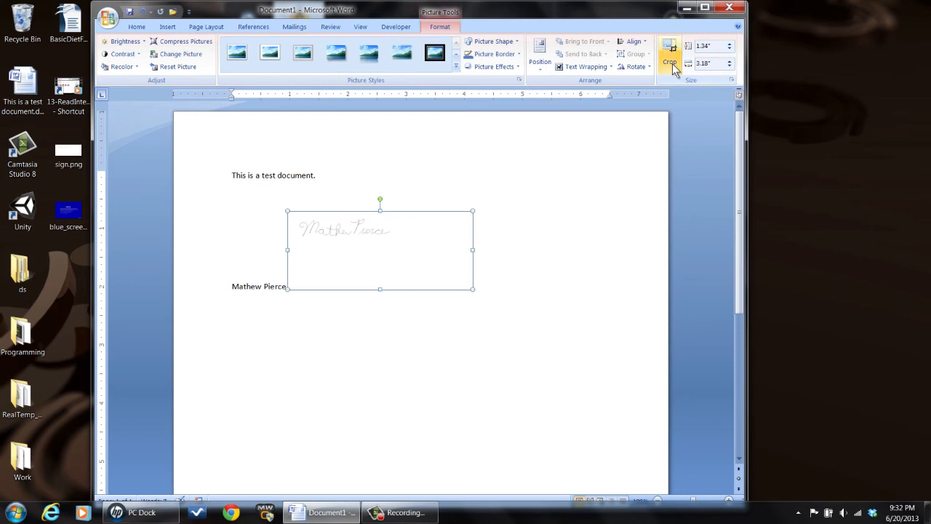
Step: Crop the signature image inward to remove the blank margins around the handwriting
left_click(669, 61)
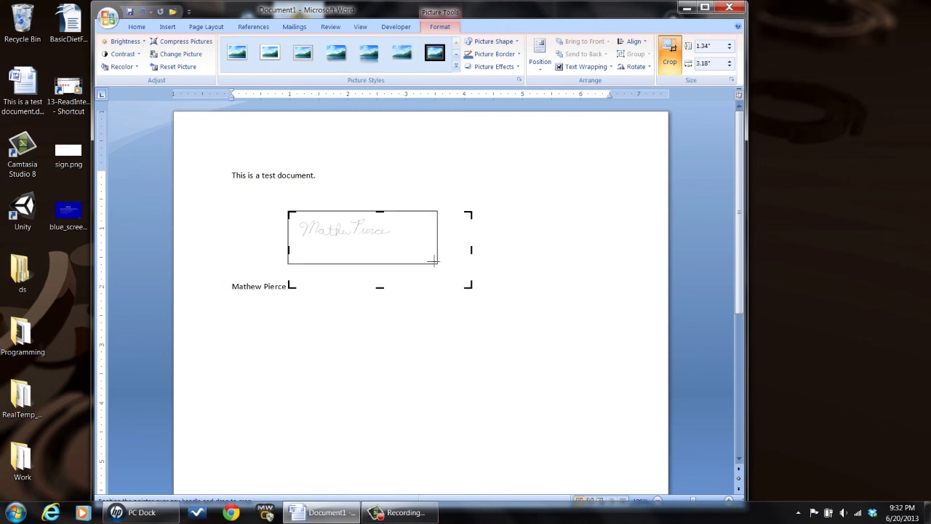
left_click_drag(434, 260, 346, 247)
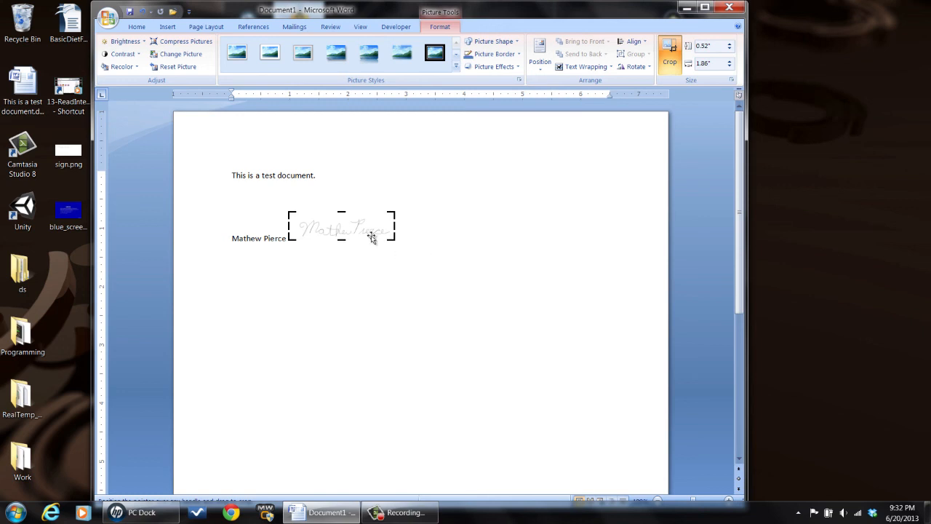
mouse_move(516, 250)
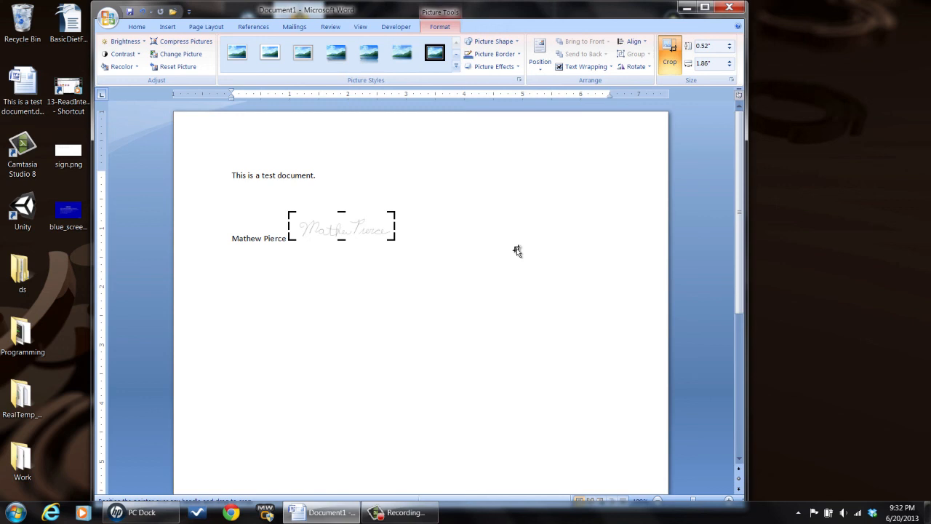
mouse_move(513, 253)
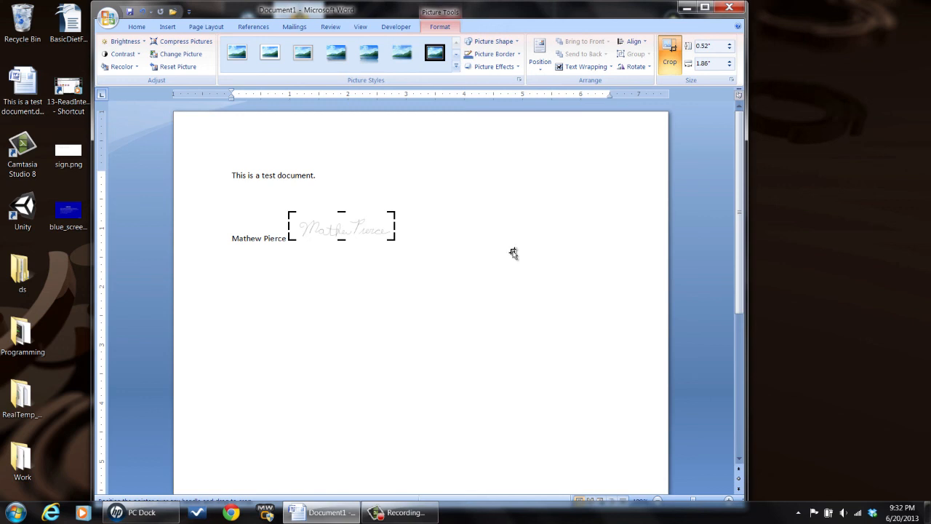
mouse_move(488, 118)
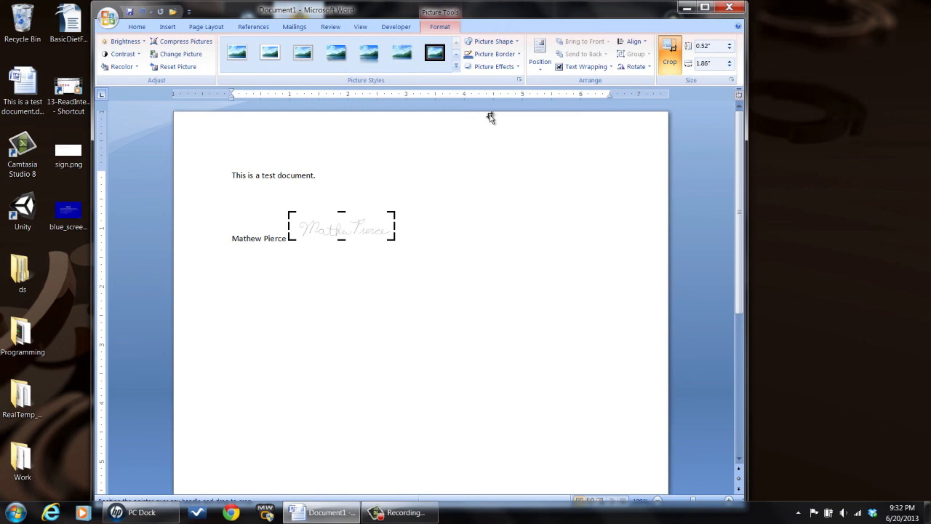
mouse_move(494, 86)
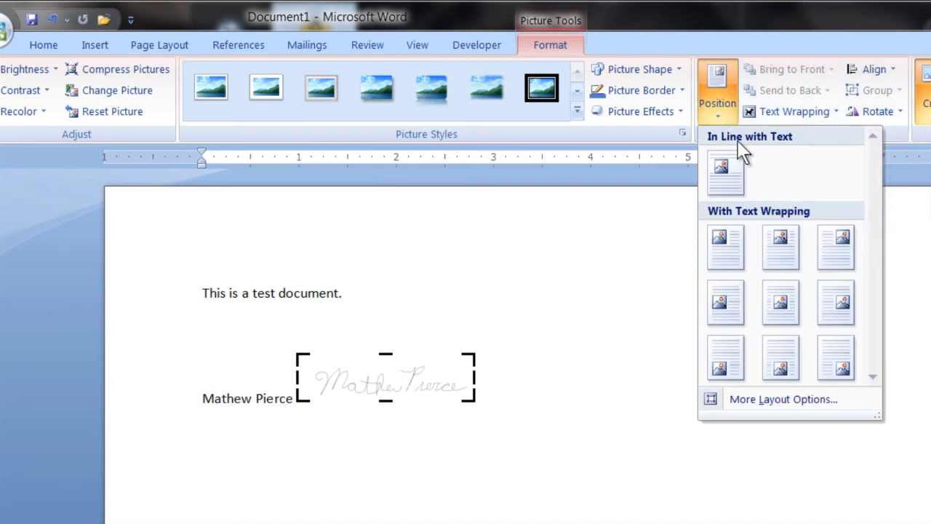
left_click(724, 247)
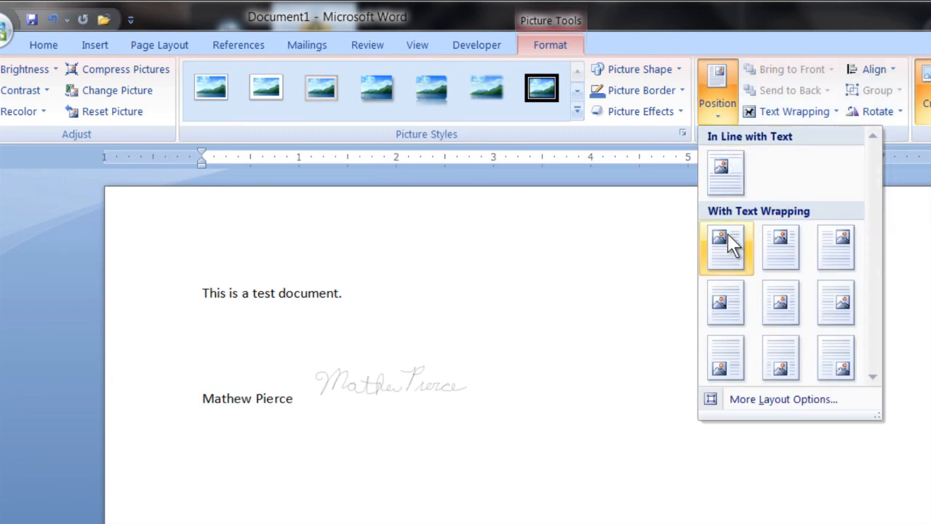
left_click(725, 248)
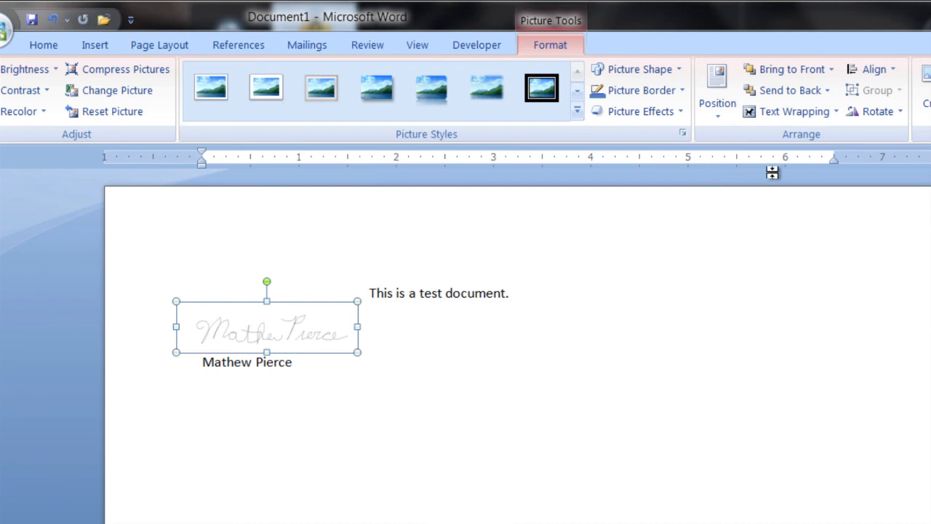
left_click(715, 83)
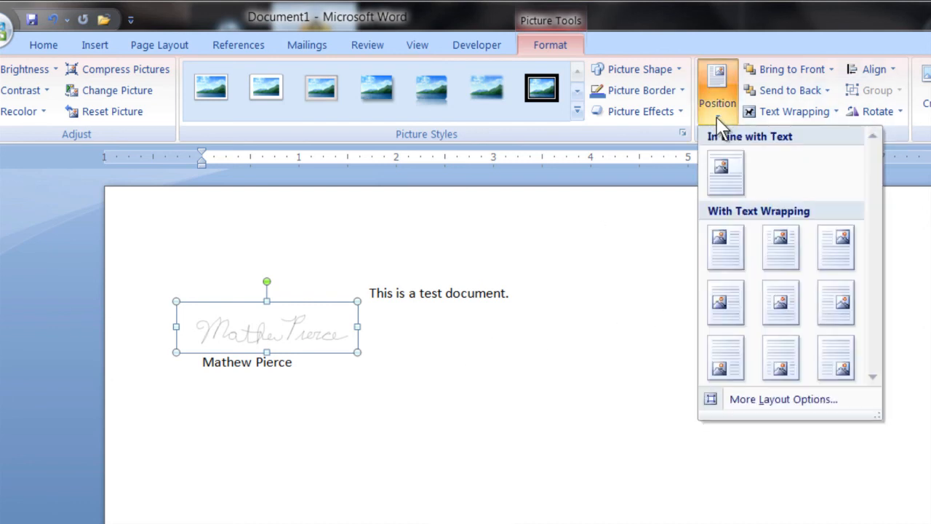
left_click(724, 172)
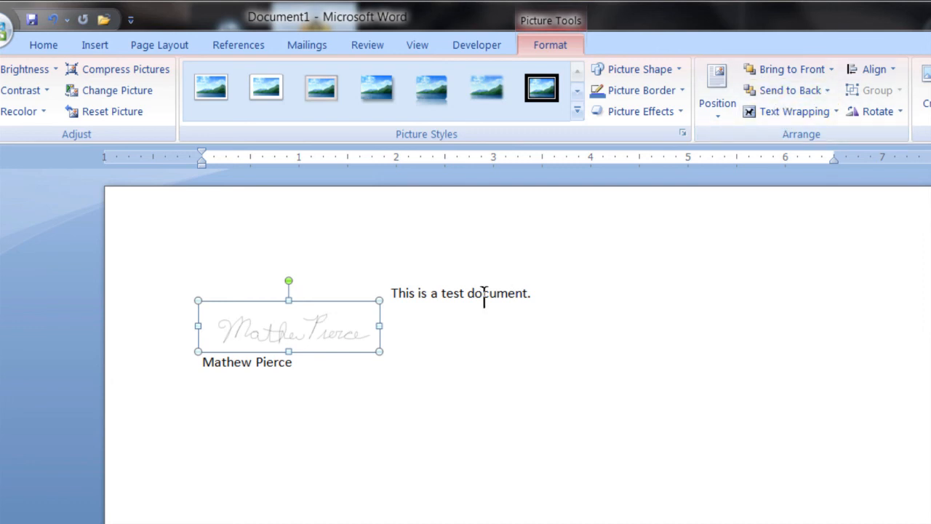
left_click_drag(288, 327, 369, 346)
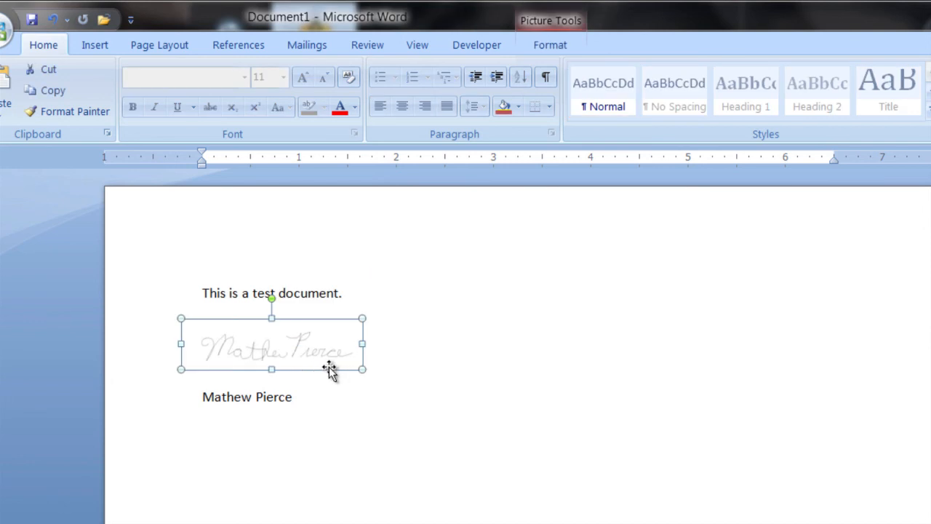
left_click_drag(329, 366, 304, 367)
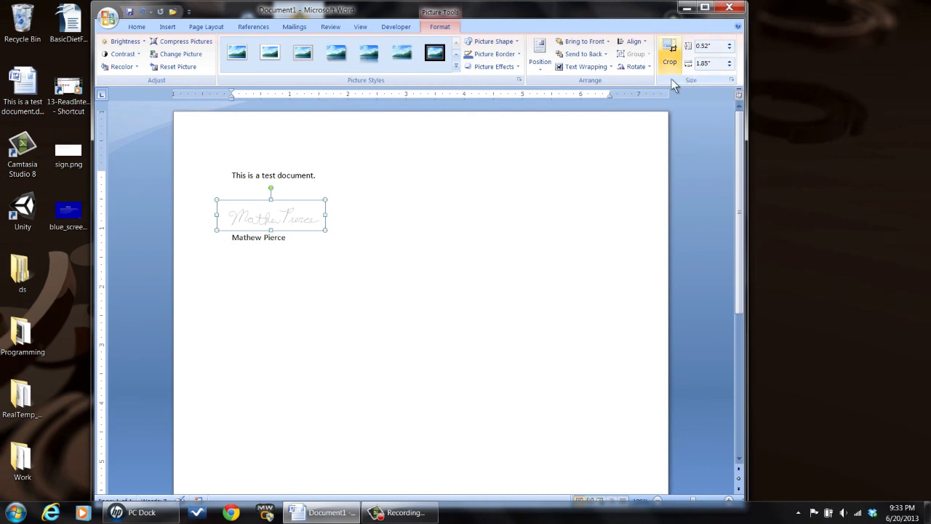
mouse_move(540, 52)
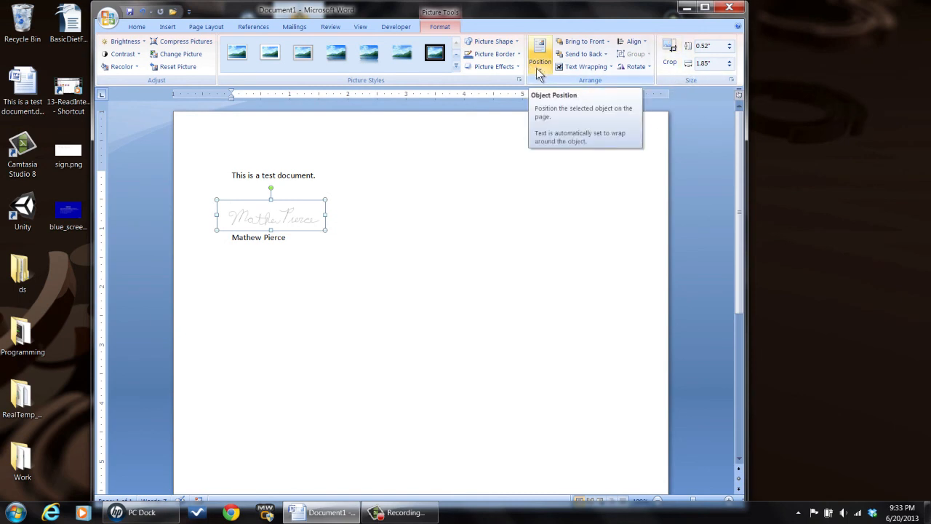
mouse_move(668, 61)
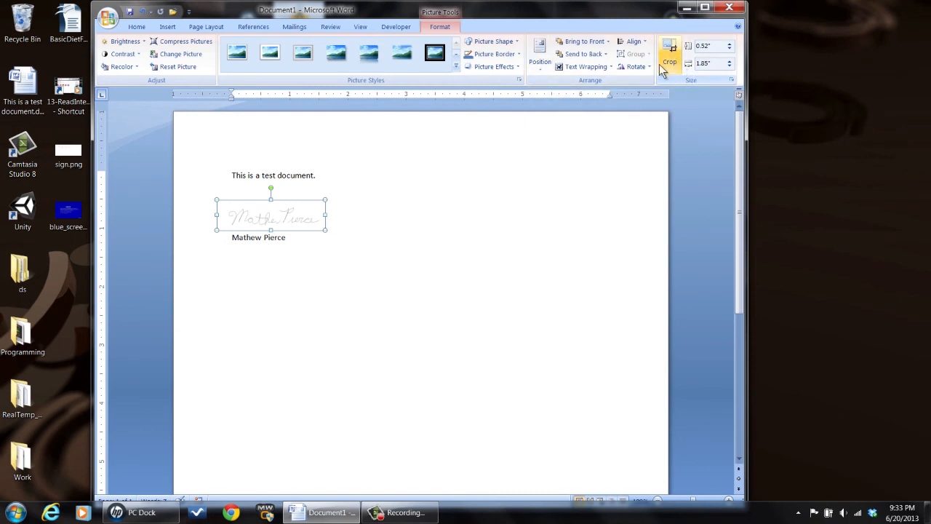
mouse_move(669, 62)
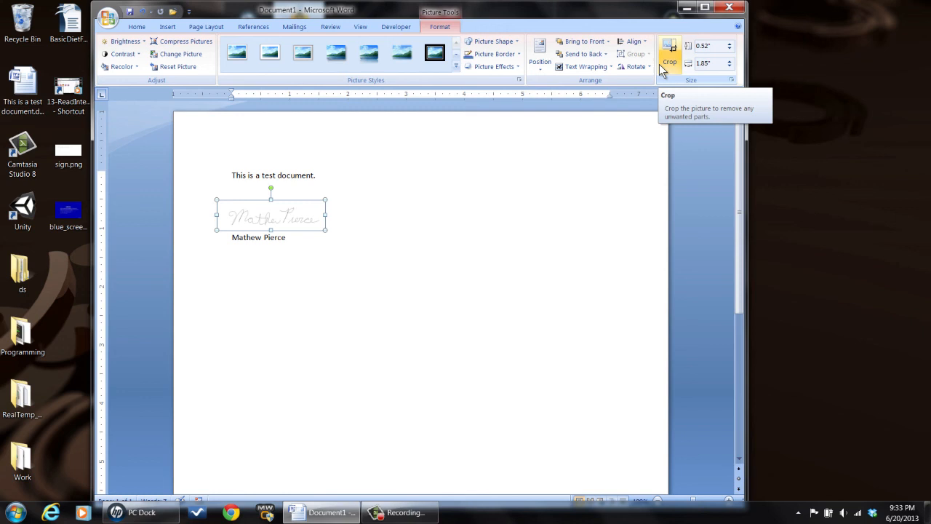
mouse_move(373, 209)
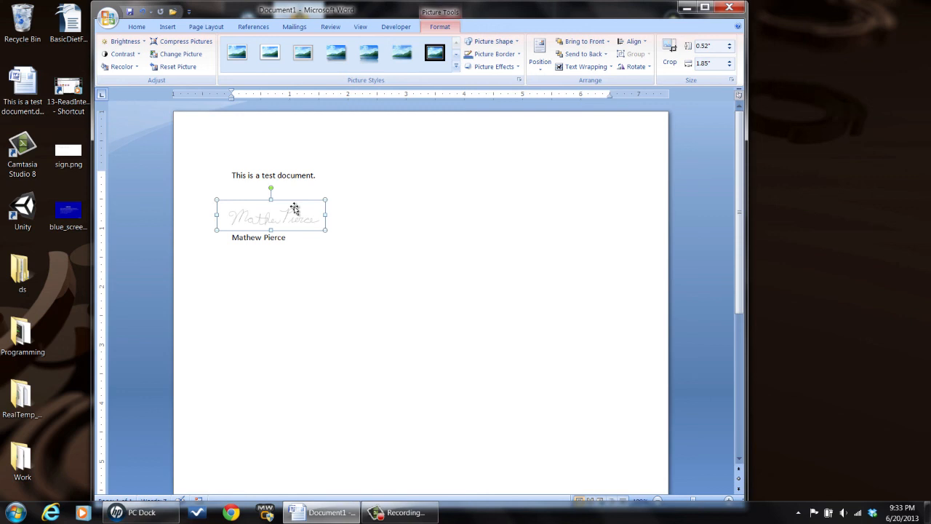
mouse_move(364, 230)
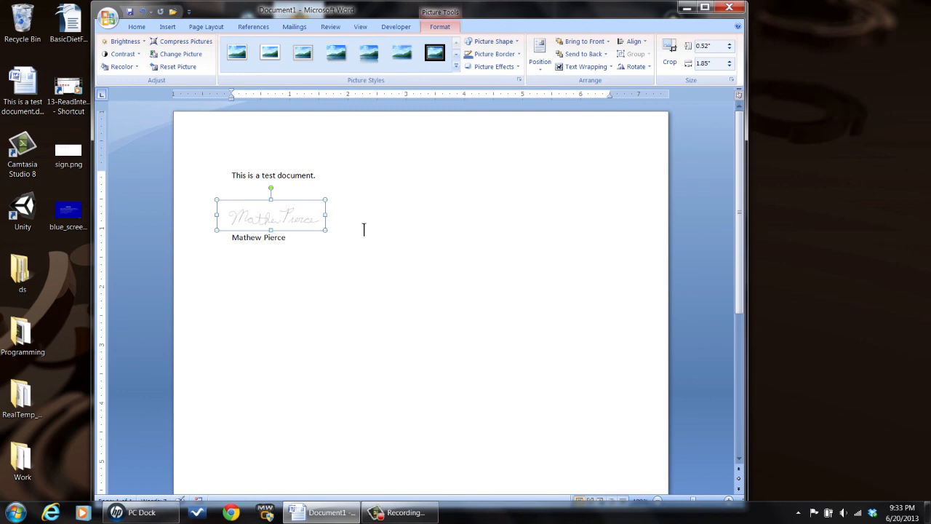
mouse_move(382, 217)
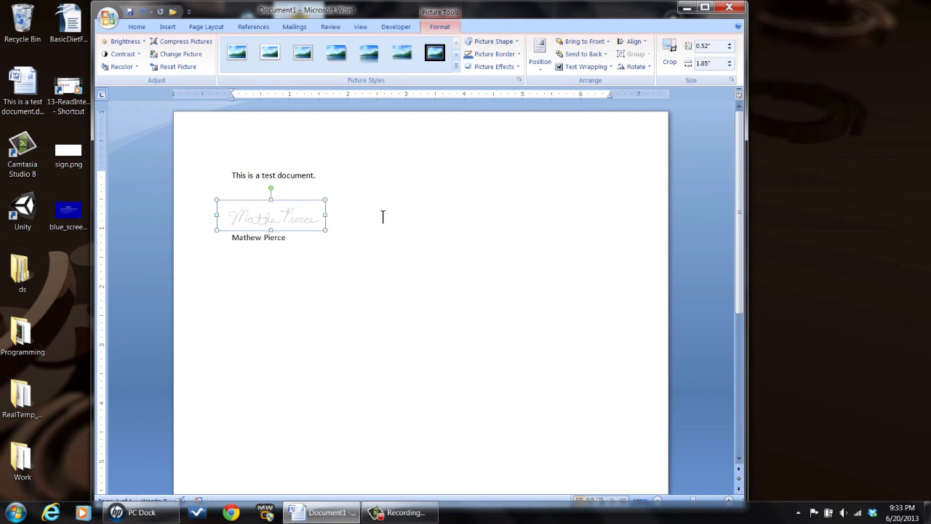